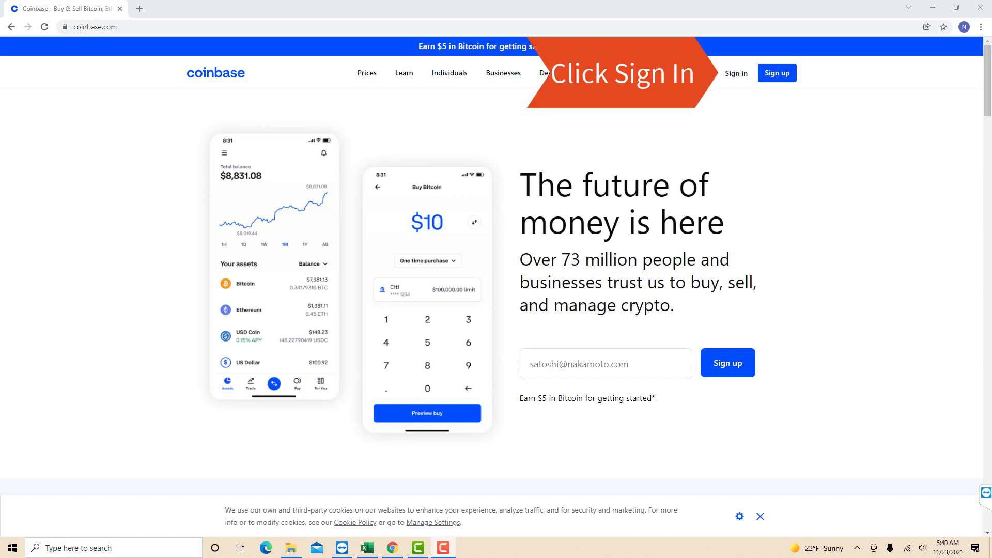
Go to the Coinbase sign-in page from the homepage navigation bar.
left_click(736, 73)
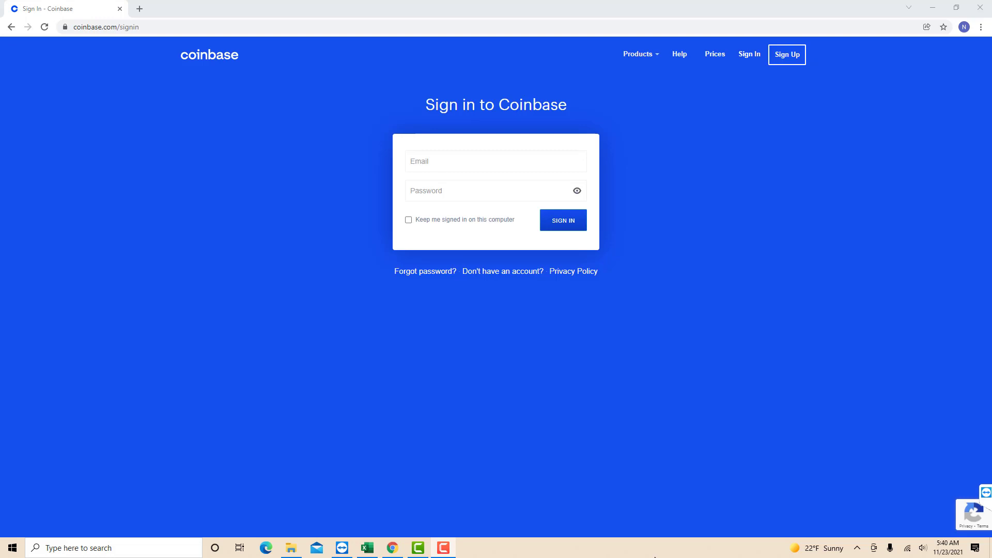
Sign in to the account and land on the Assets dashboard with the $0.83 balance.
left_click(562, 220)
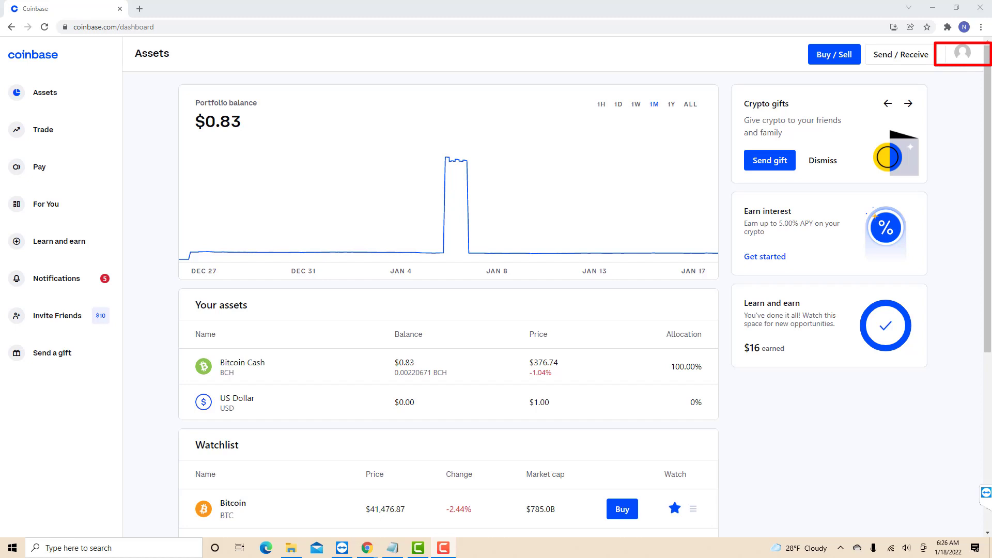
Reach the account Settings page via the profile avatar menu.
left_click(962, 54)
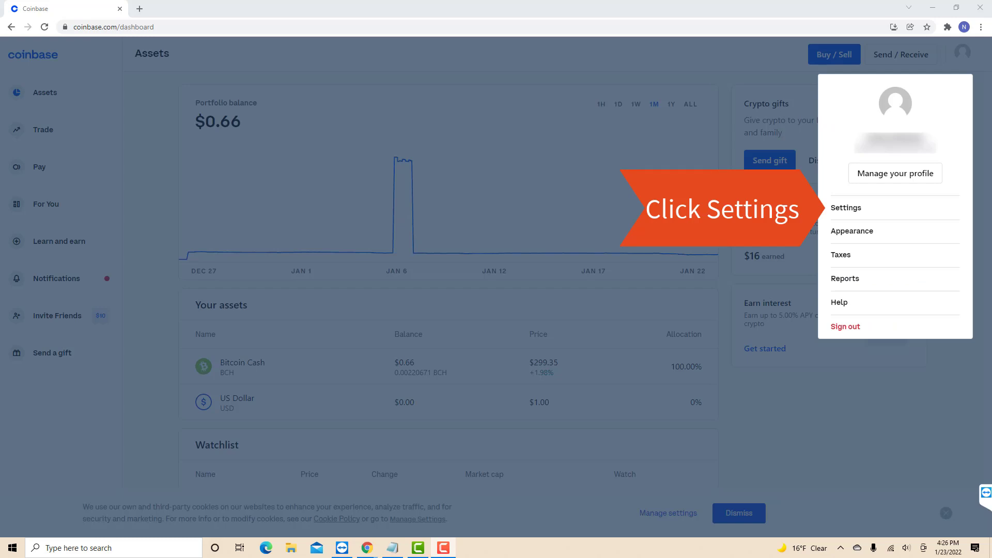
left_click(846, 208)
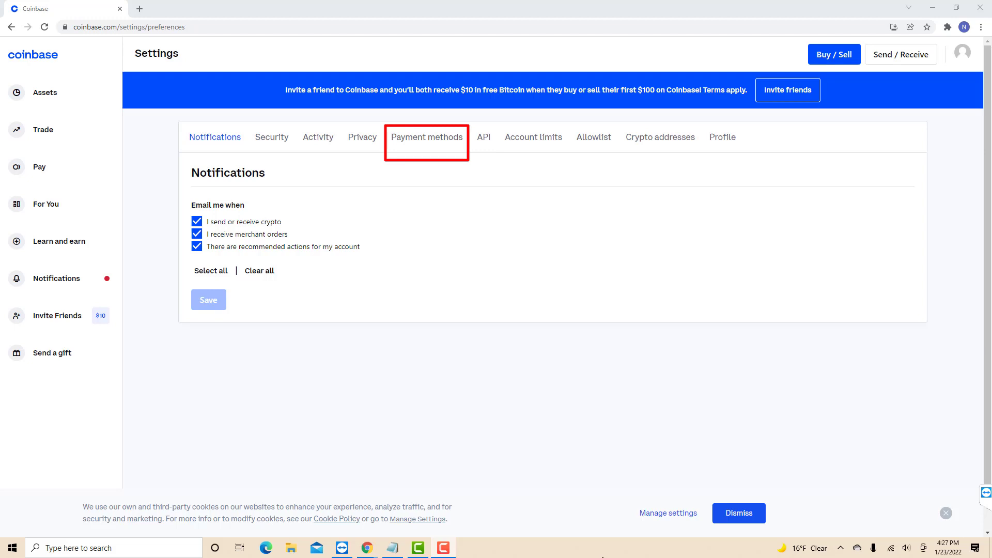
Show the Payment methods list: Fifth Third Bank, Discover, Capital One, Google Pay.
left_click(427, 137)
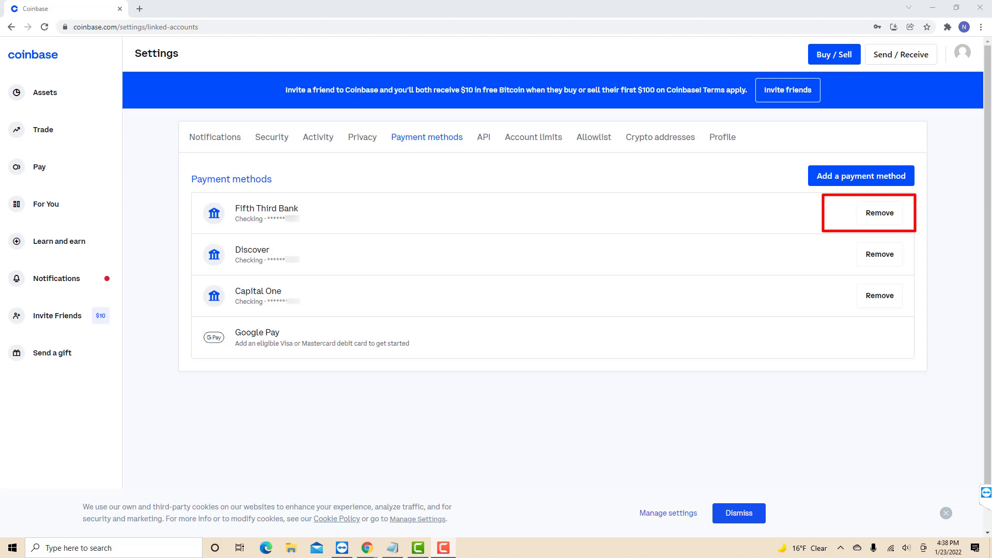
Remove the Fifth Third Bank account and confirm in the Delete account? dialog.
left_click(879, 213)
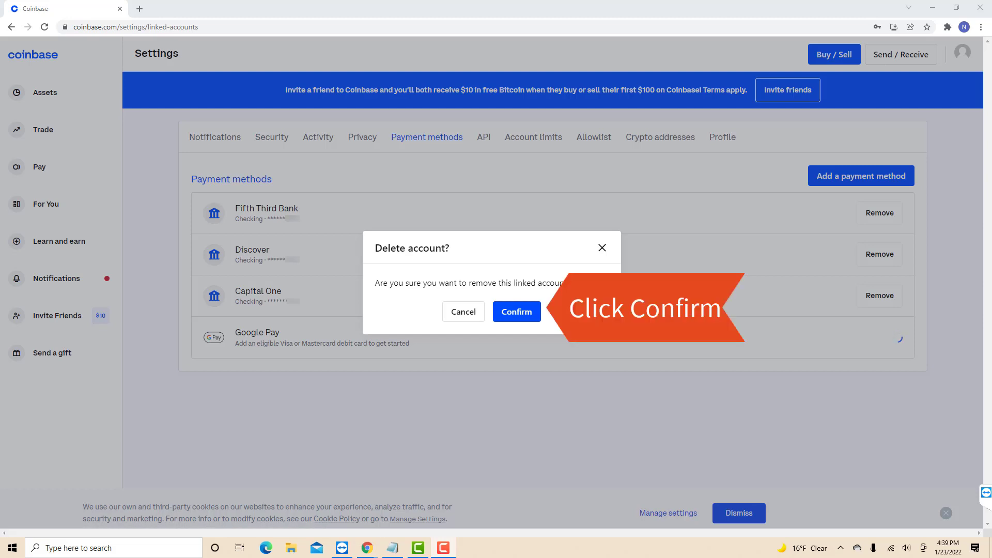
left_click(516, 311)
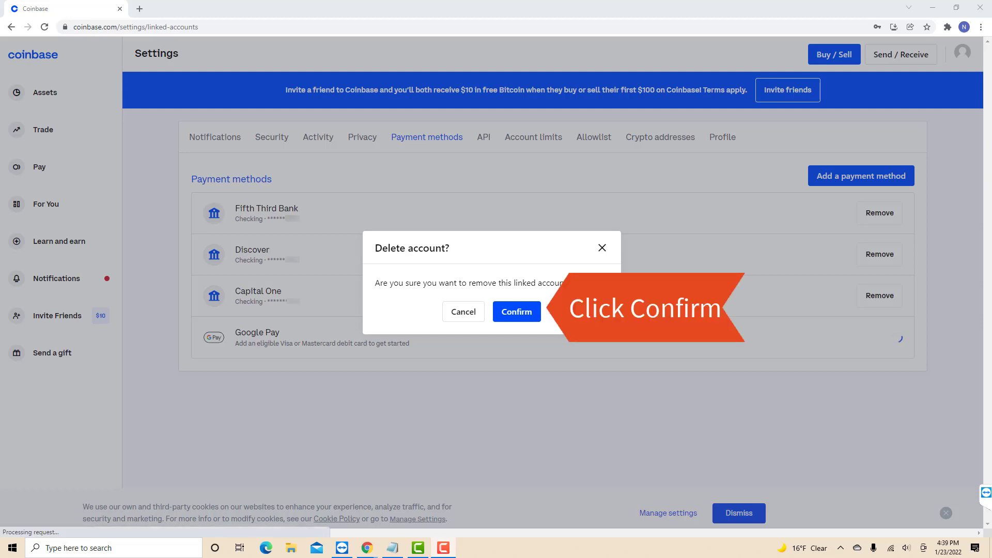